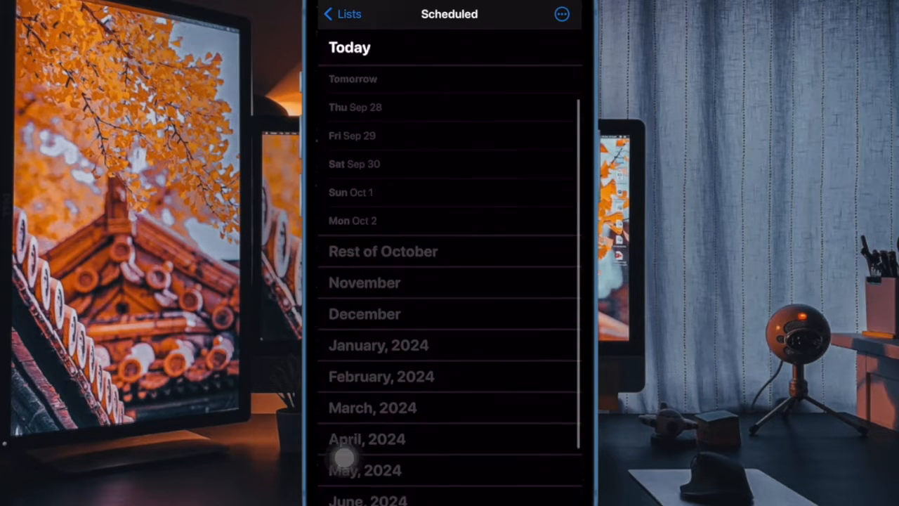
# Step: View the Scheduled list's options menu, then go back to the overview of all lists
pyautogui.click(562, 14)
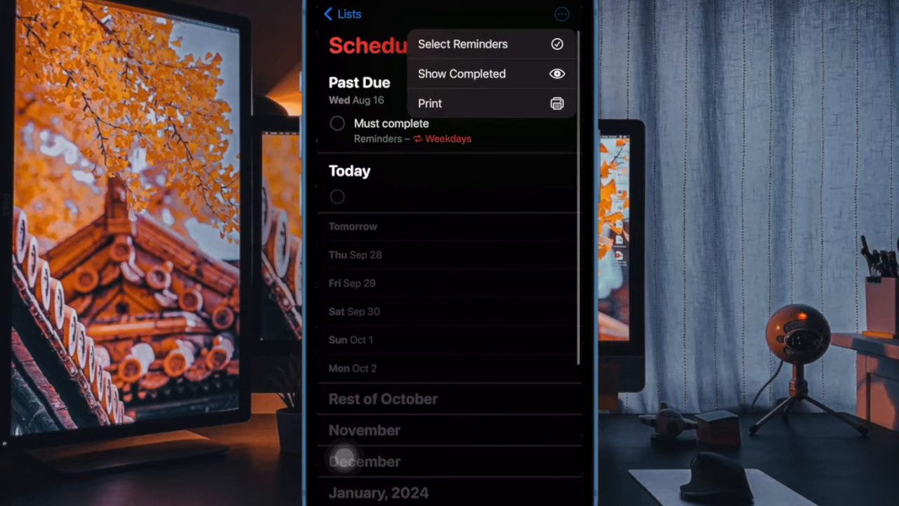
pyautogui.click(342, 14)
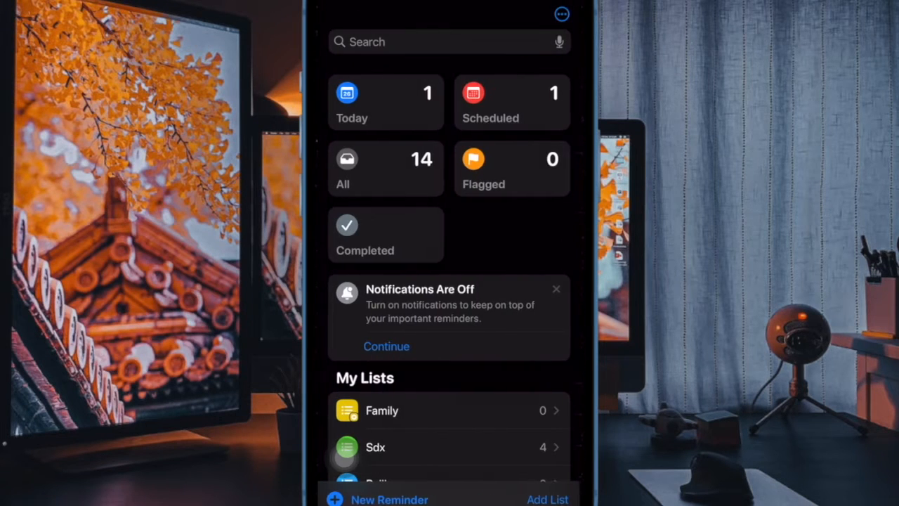
pyautogui.click(384, 101)
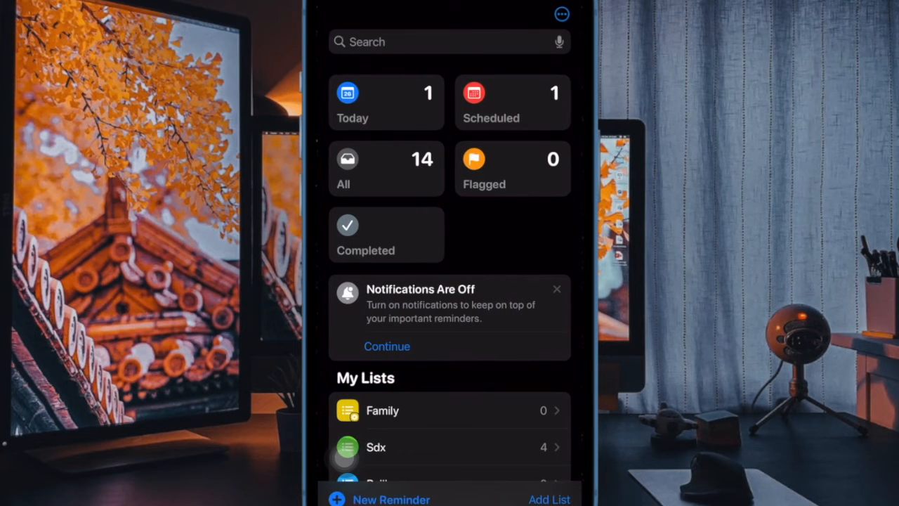
# Step: In the All view, enter and then leave Select Reminders mode from the options menu
pyautogui.click(385, 169)
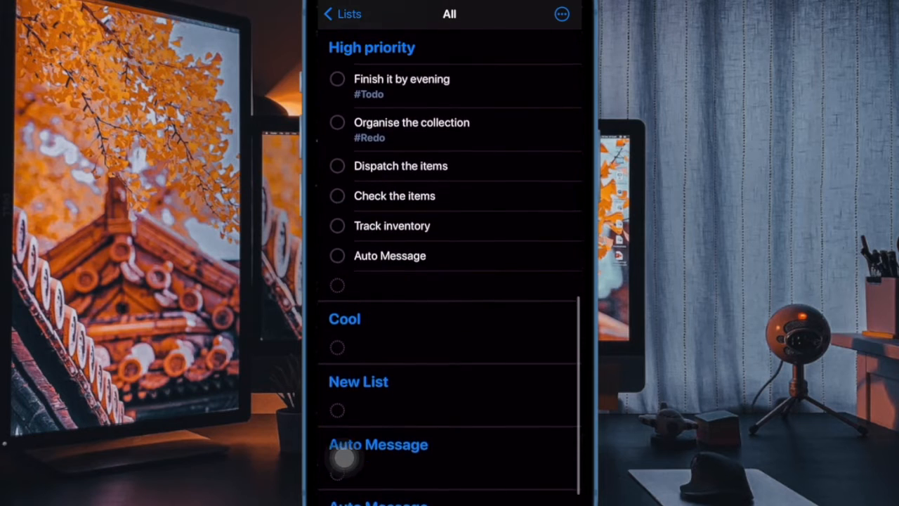
pyautogui.click(562, 14)
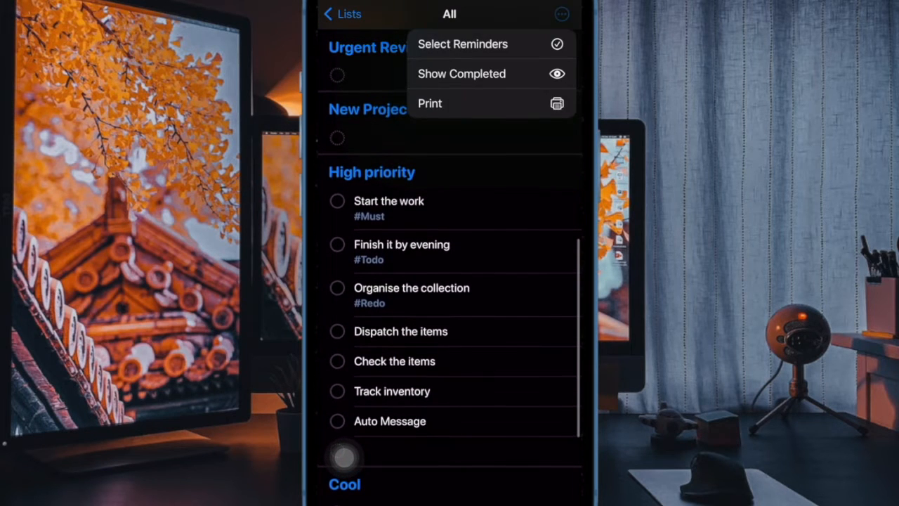
pyautogui.click(462, 44)
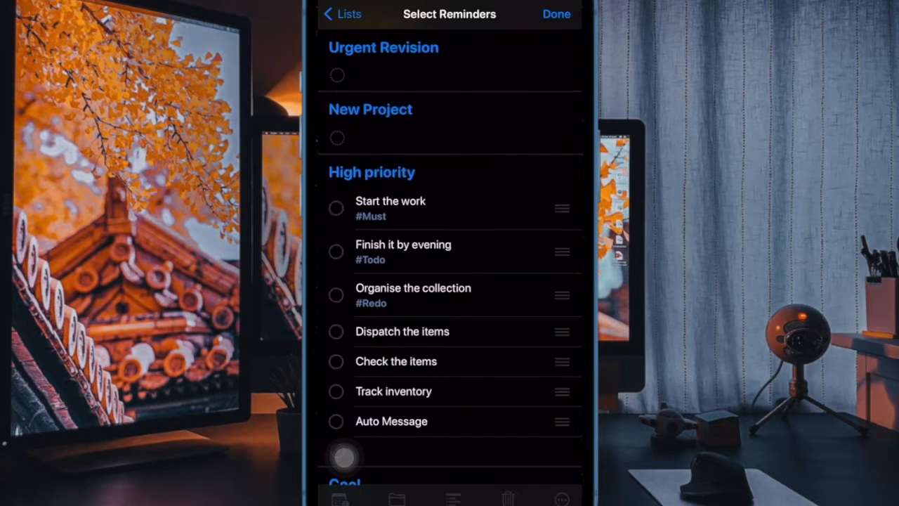
pyautogui.click(556, 15)
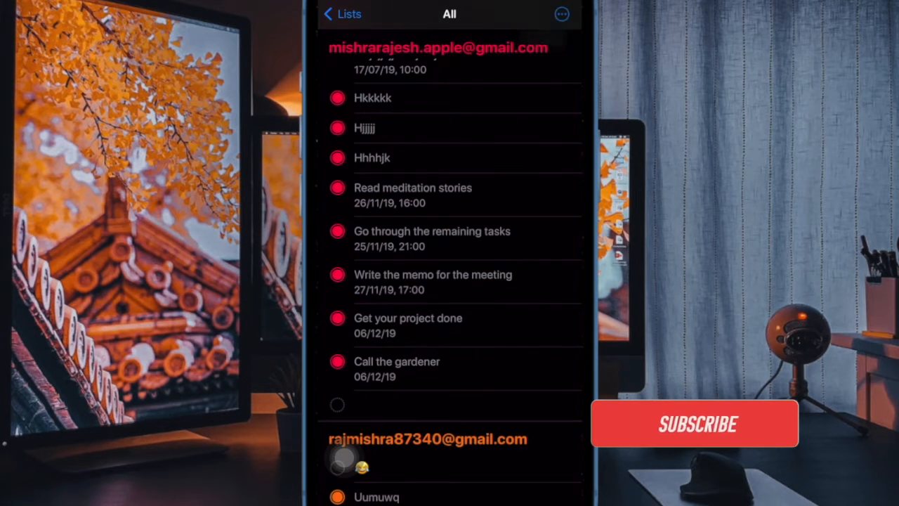
# Step: Browse down through all the reminders, then return to the lists overview
pyautogui.scroll(-3)
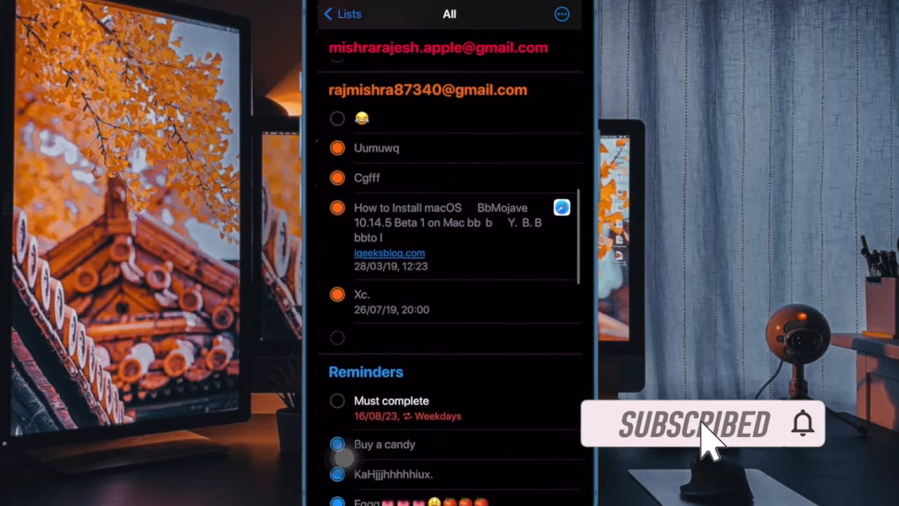
pyautogui.scroll(-3)
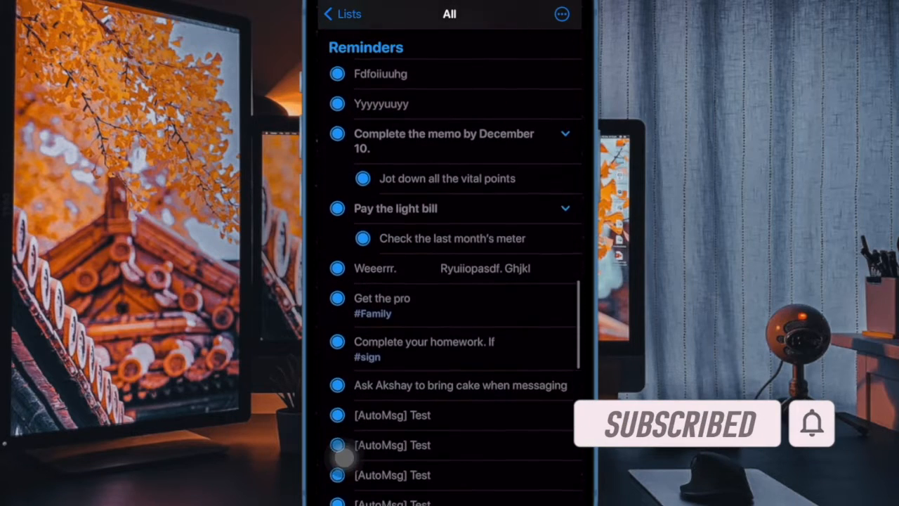
pyautogui.scroll(-3)
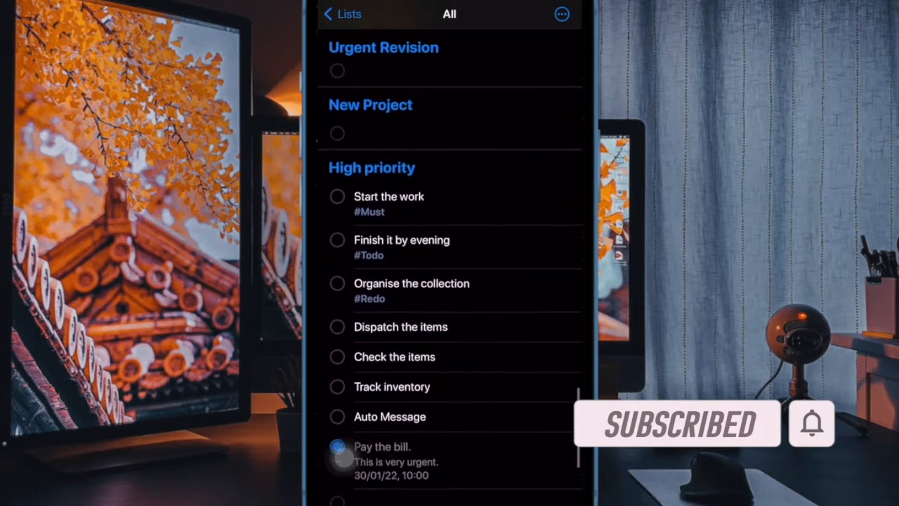
pyautogui.click(343, 14)
pyautogui.write('My Shopping')
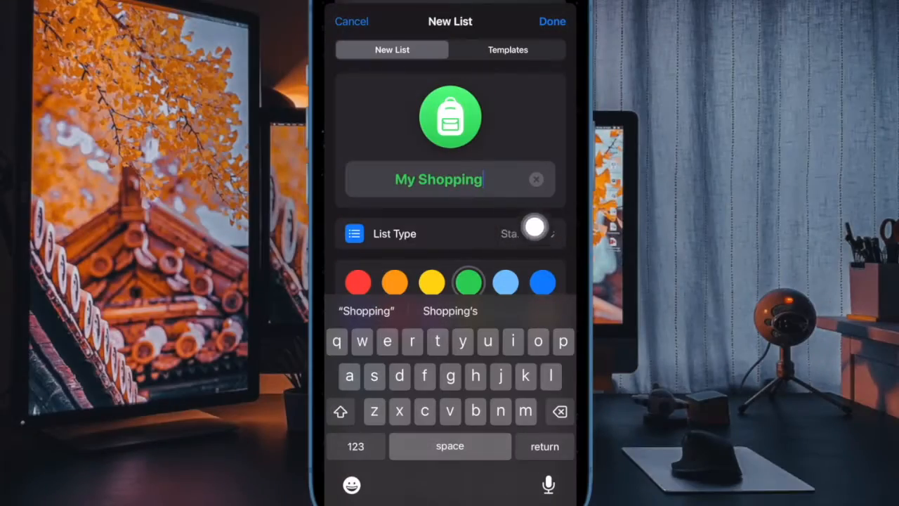
# Step: Set the new My Shopping list's type to Groceries and finish creating it
pyautogui.click(512, 233)
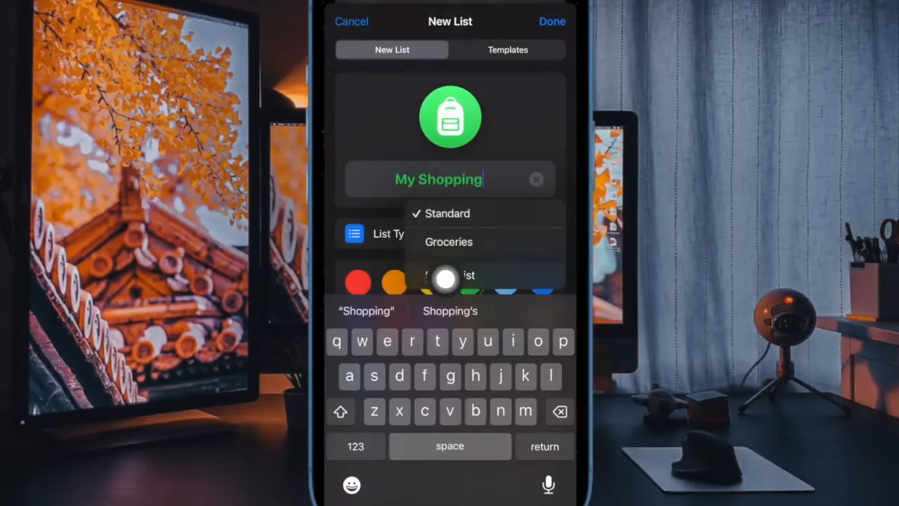
pyautogui.click(449, 242)
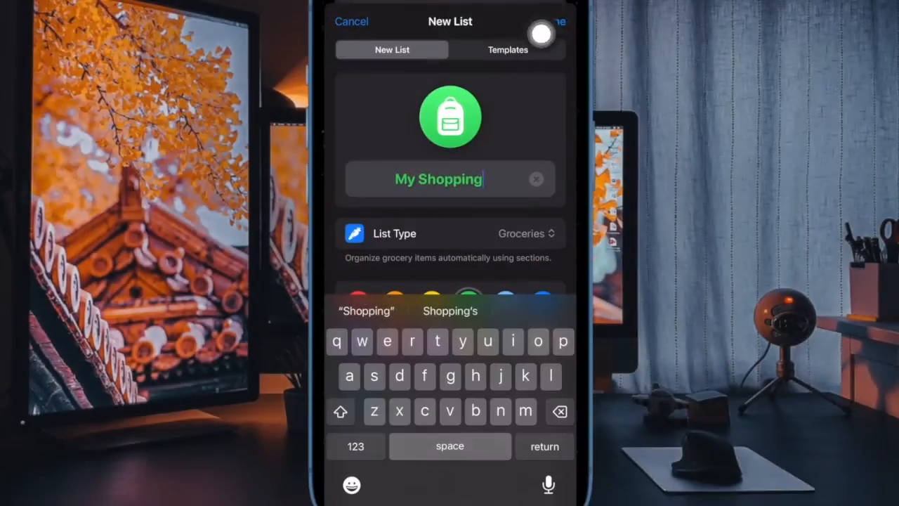
pyautogui.click(559, 21)
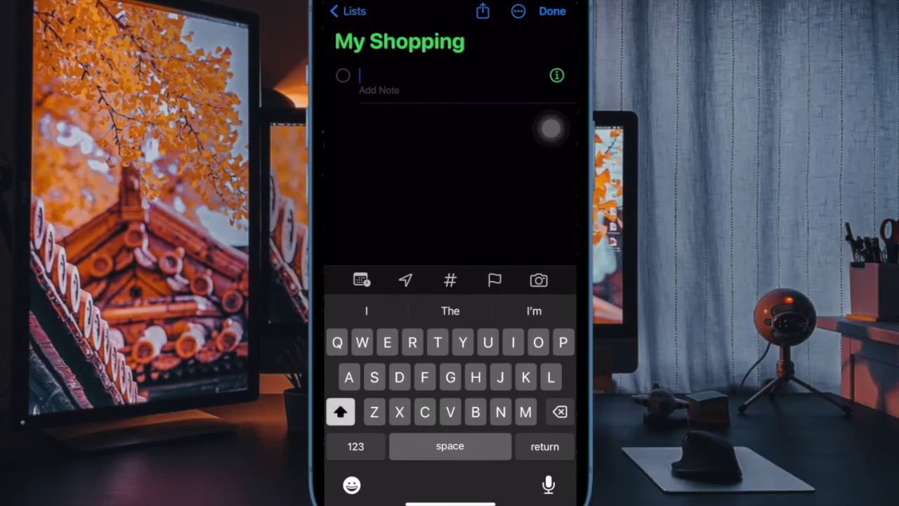
# Step: Enter items such as Pencil, Rice, Pepper and Pickle, auto-sorted into grocery sections, and finish adding
pyautogui.write('e')
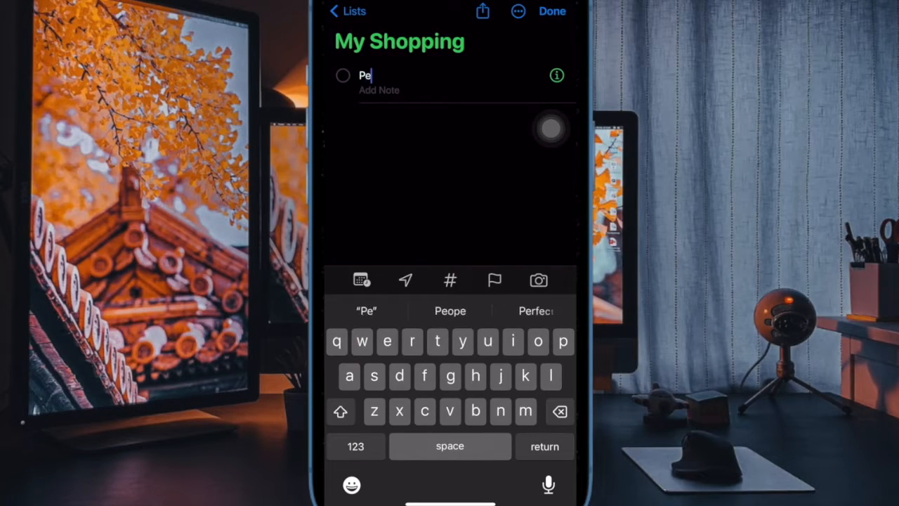
pyautogui.press('return')
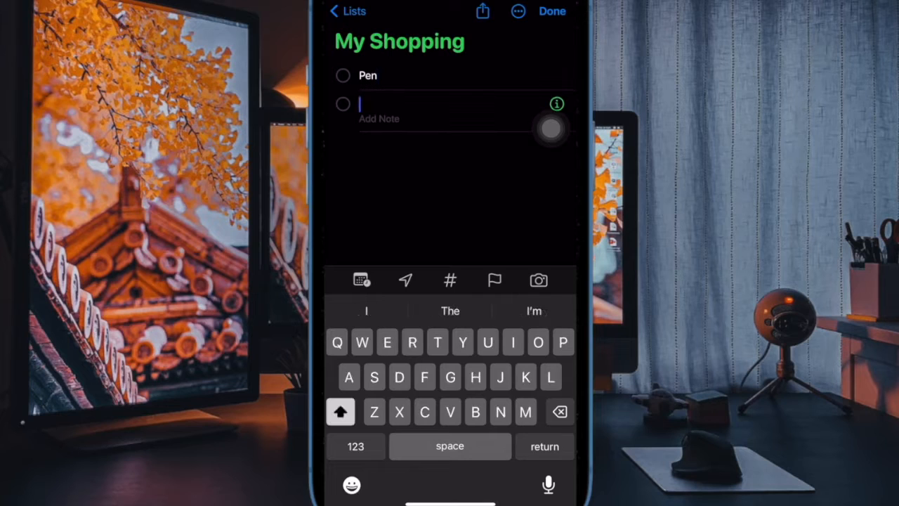
pyautogui.write('Pencil')
pyautogui.write('Ric')
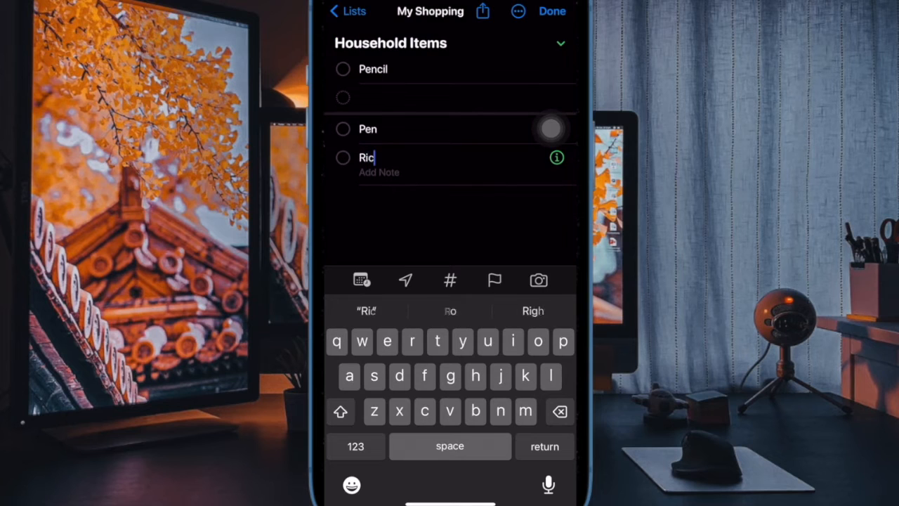
pyautogui.press('return')
pyautogui.write('Pr')
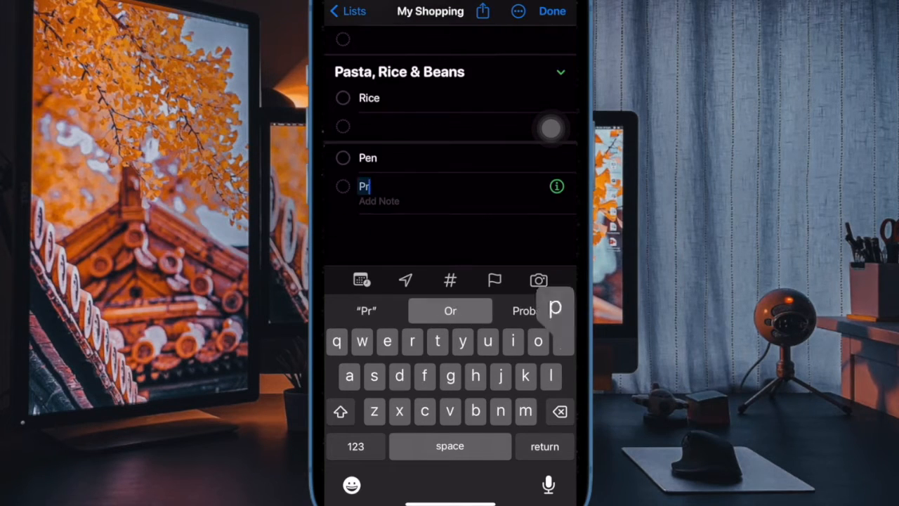
pyautogui.write('p')
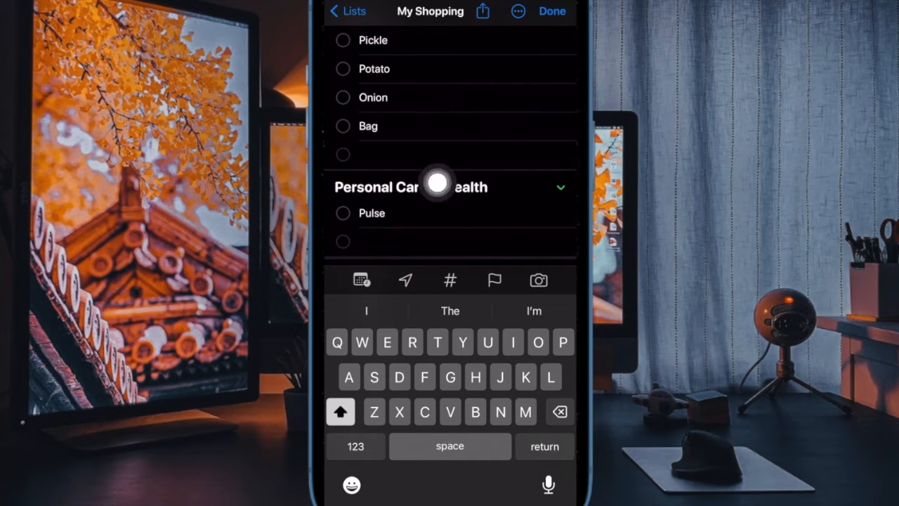
pyautogui.scroll(3)
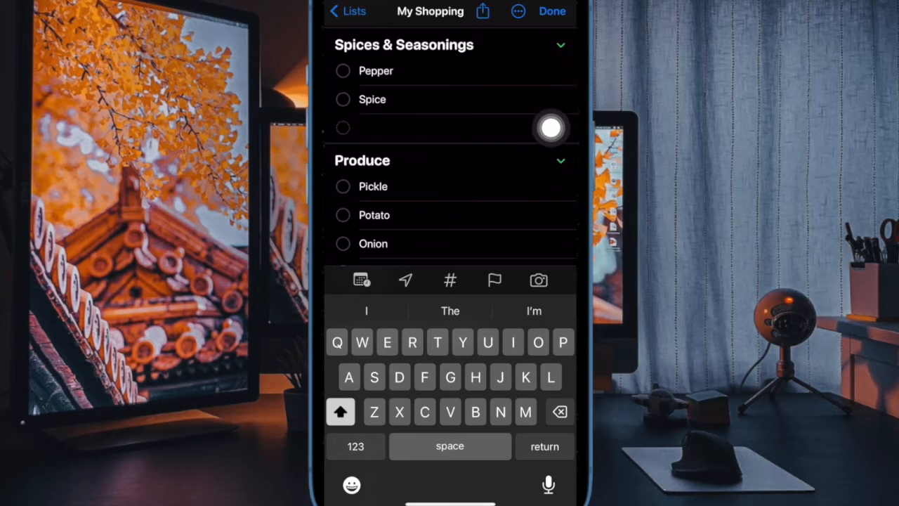
pyautogui.scroll(-3)
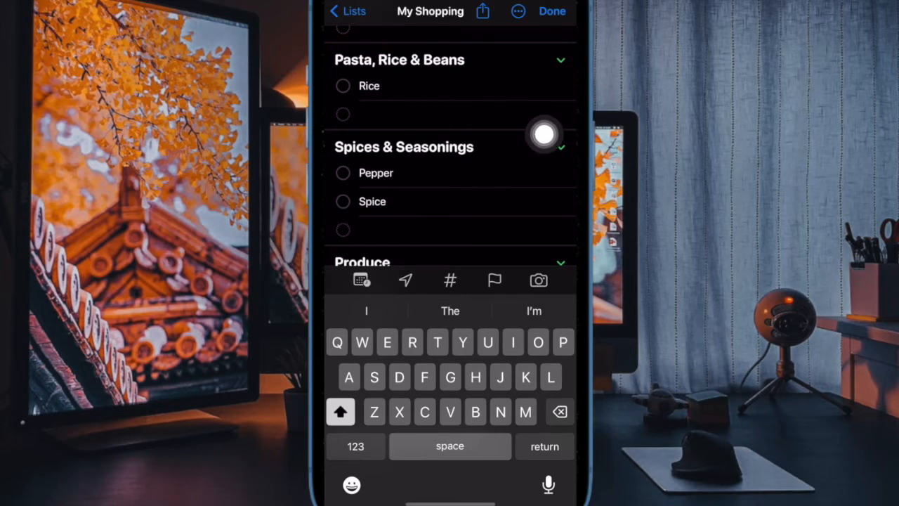
pyautogui.click(552, 11)
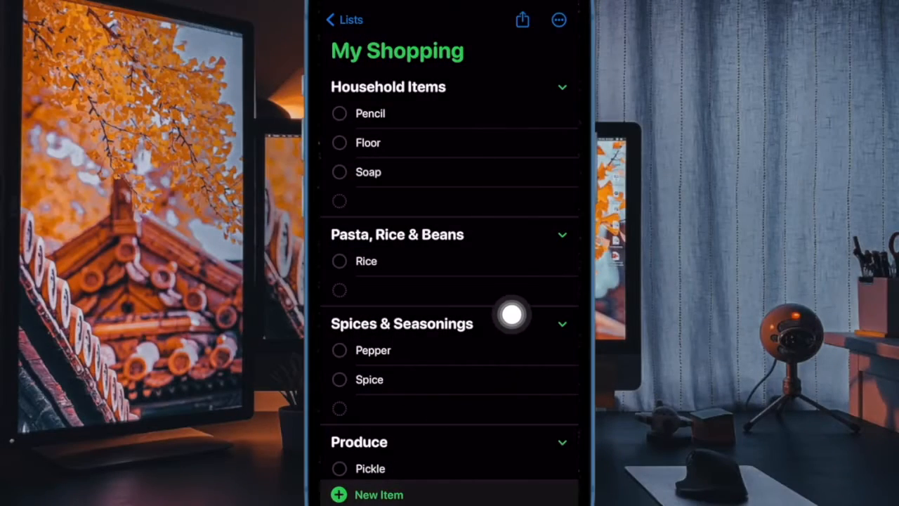
# Step: Show the Manage Sections choices (New Section, Edit Sections) from My Shopping's options menu
pyautogui.click(559, 20)
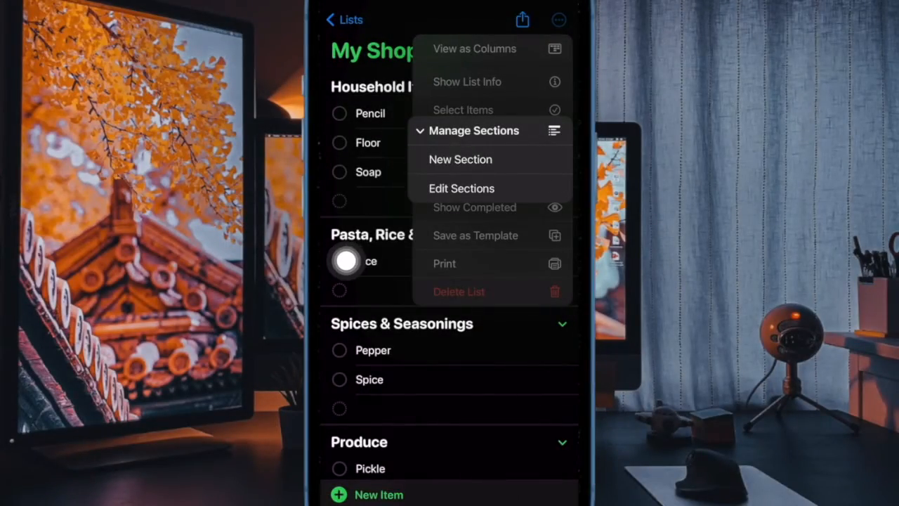
pyautogui.click(460, 160)
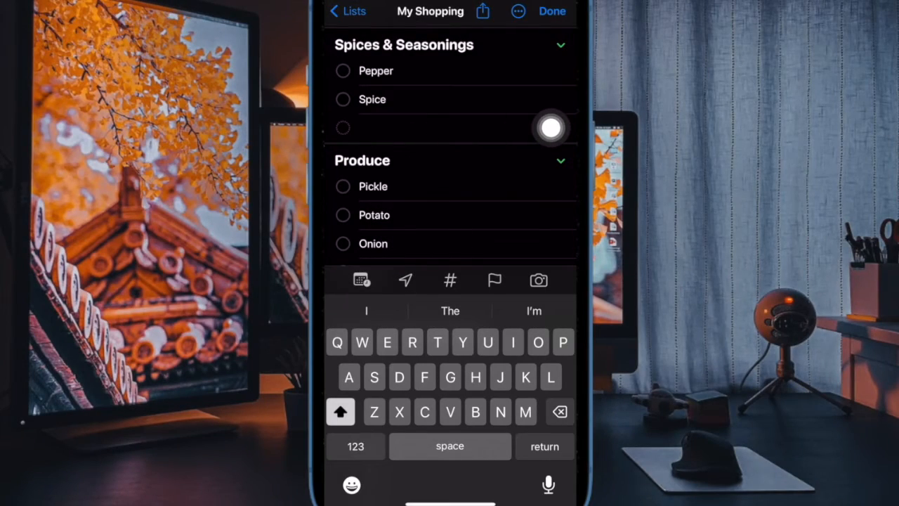
pyautogui.scroll(3)
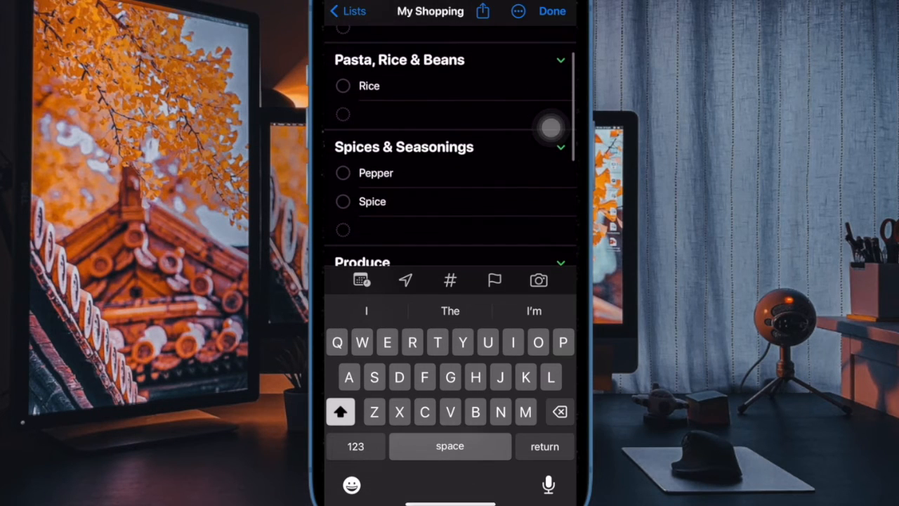
pyautogui.scroll(3)
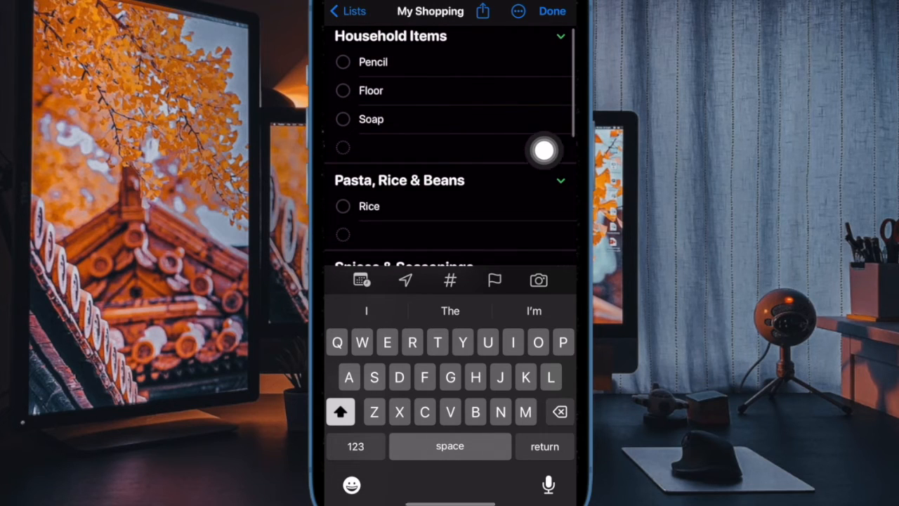
pyautogui.scroll(-3)
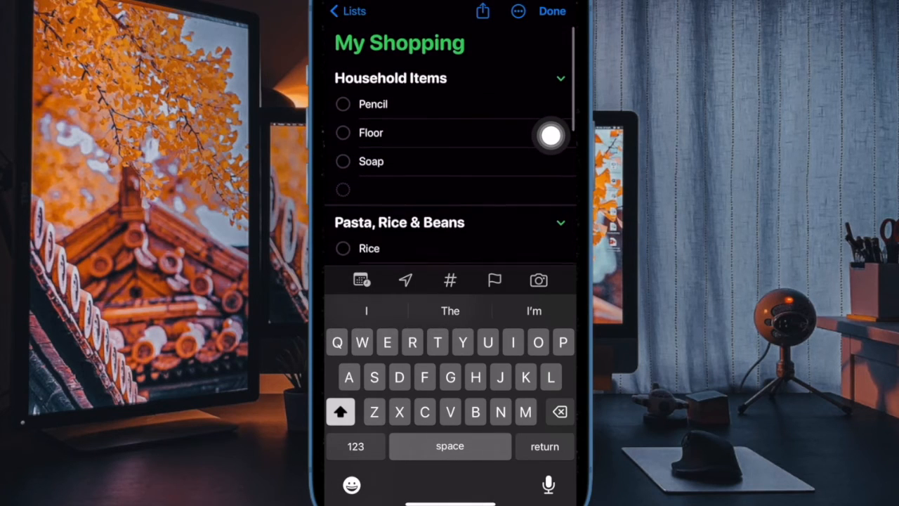